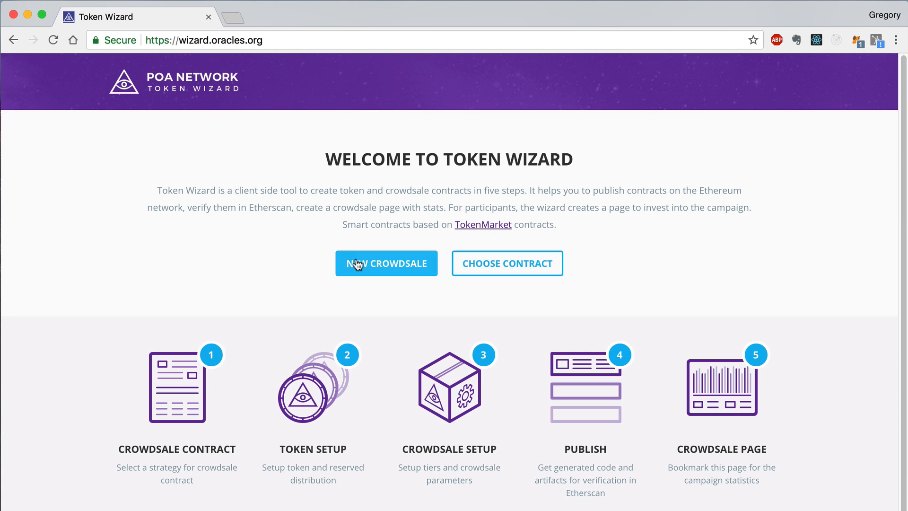
- Start a new crowdsale using the Whitelist with Cap strategy
{"action": "left_click", "coordinate": [386, 263]}
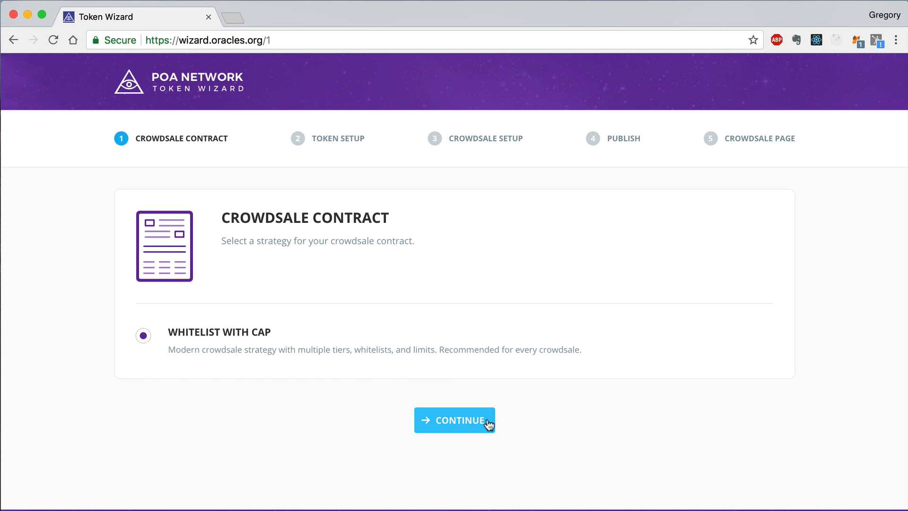
{"action": "left_click", "coordinate": [454, 420]}
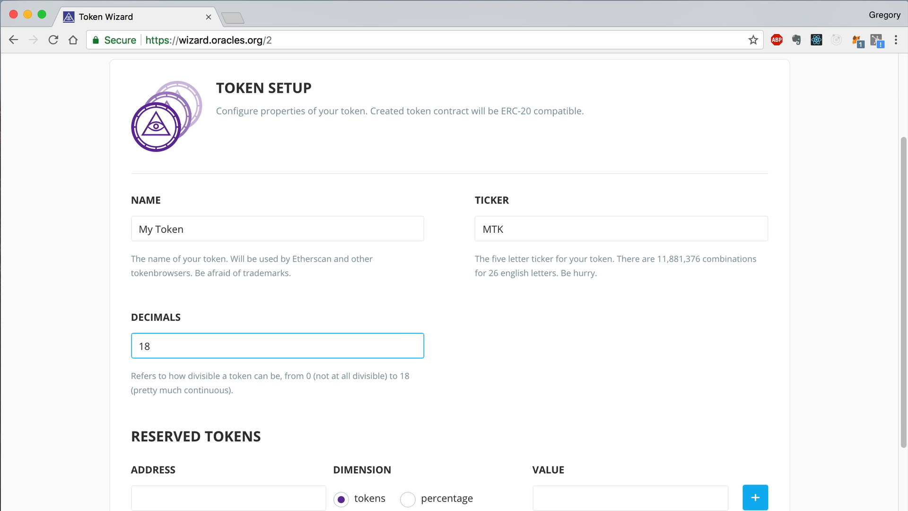
{"action": "scroll", "scroll_direction": "down", "scroll_amount": 3}
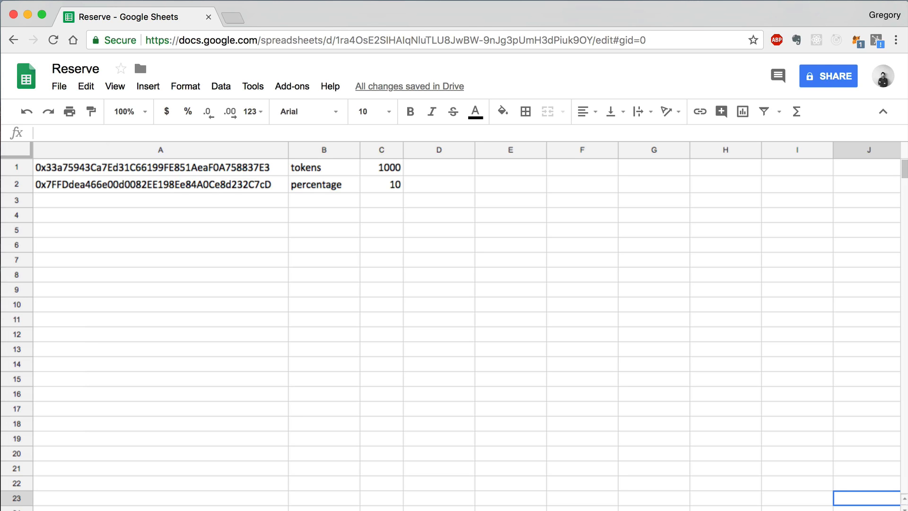
- Look over the two reserved-token addresses listed in the Reserve sheet
{"action": "left_click", "coordinate": [322, 168]}
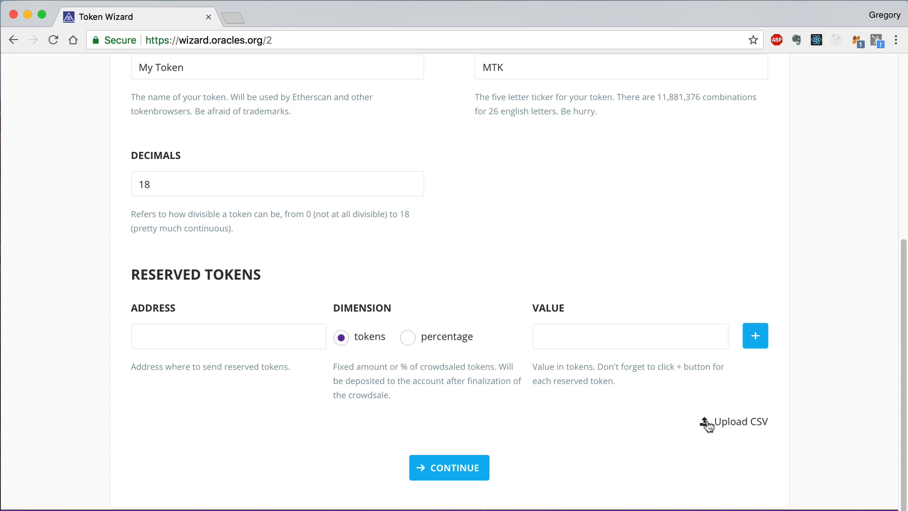
- Upload the reserve CSV and confirm importing its 1000-token and 10-percent entries
{"action": "left_click", "coordinate": [740, 421]}
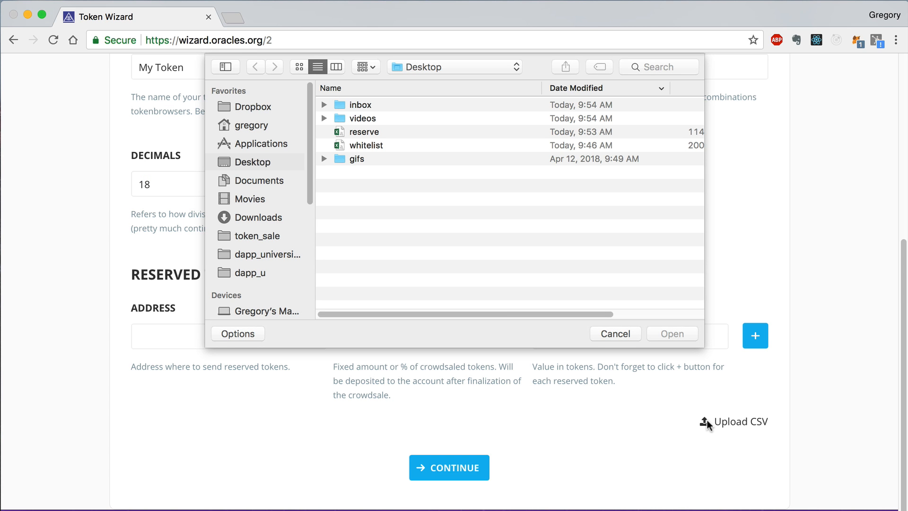
{"action": "left_click", "coordinate": [364, 131]}
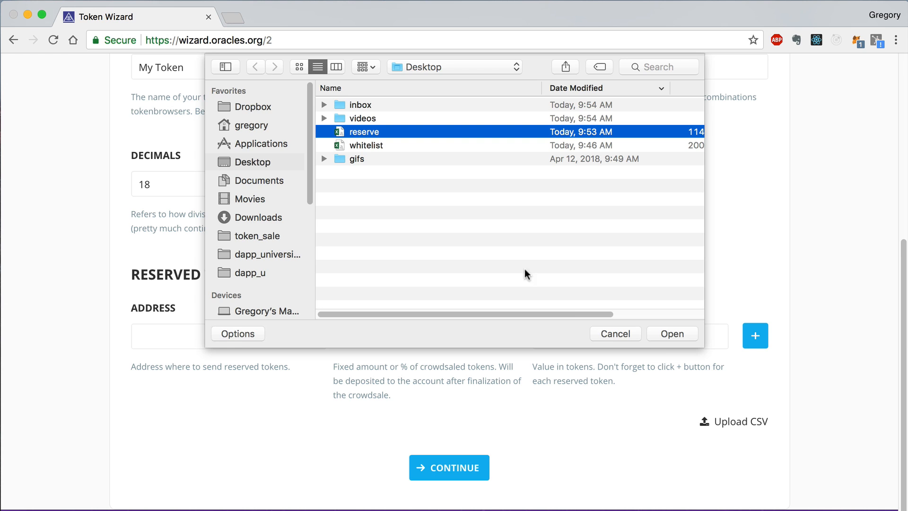
{"action": "left_click", "coordinate": [671, 334]}
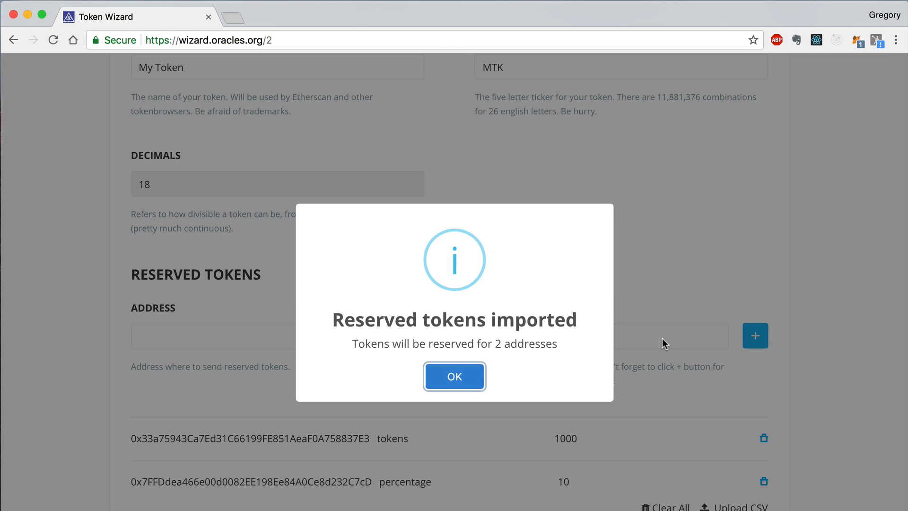
{"action": "mouse_move", "coordinate": [454, 376]}
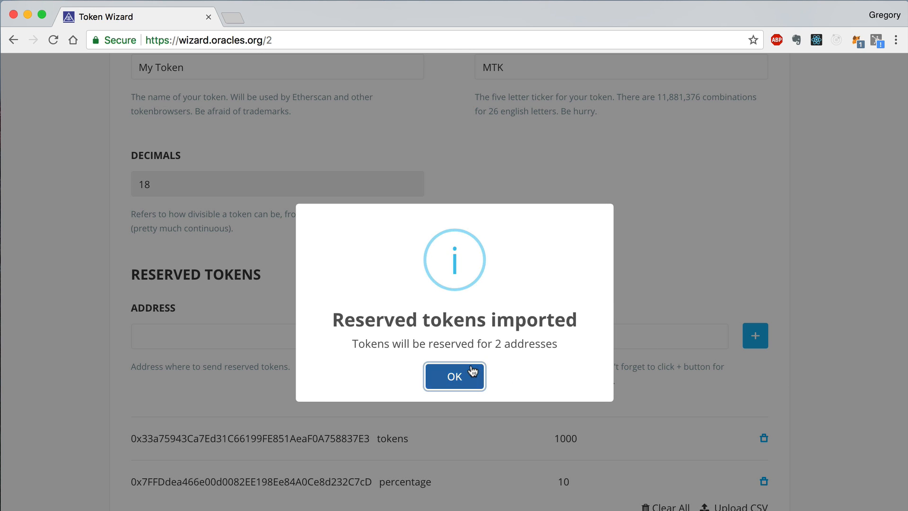
{"action": "left_click", "coordinate": [454, 376]}
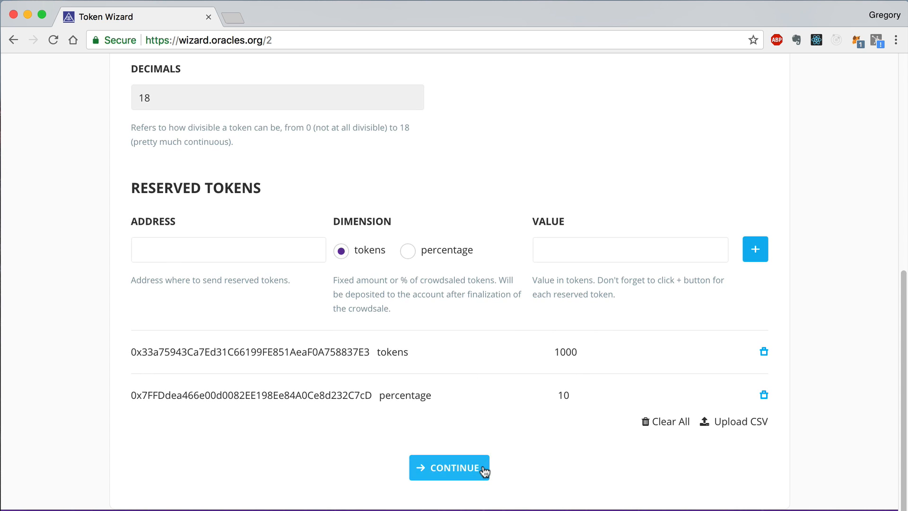
- Advance to crowdsale setup and set Enable Whitelisting to yes
{"action": "left_click", "coordinate": [449, 468]}
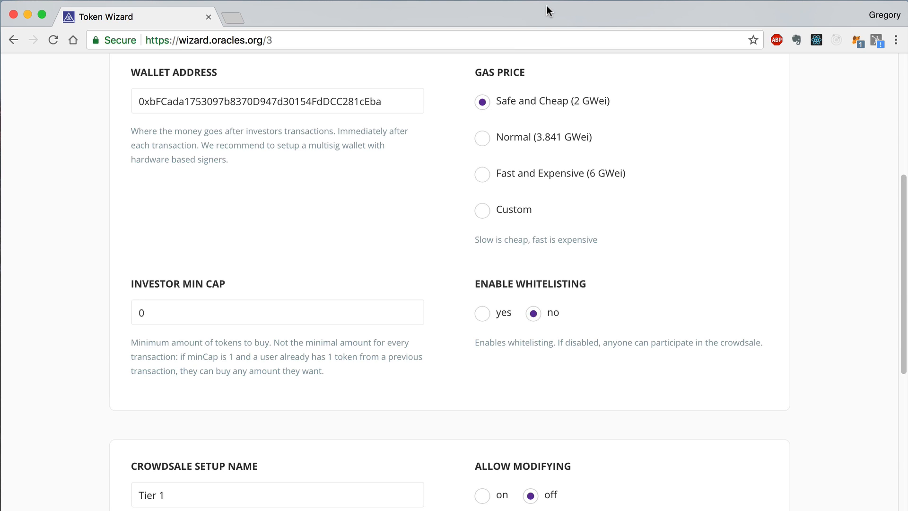
{"action": "left_click", "coordinate": [481, 313]}
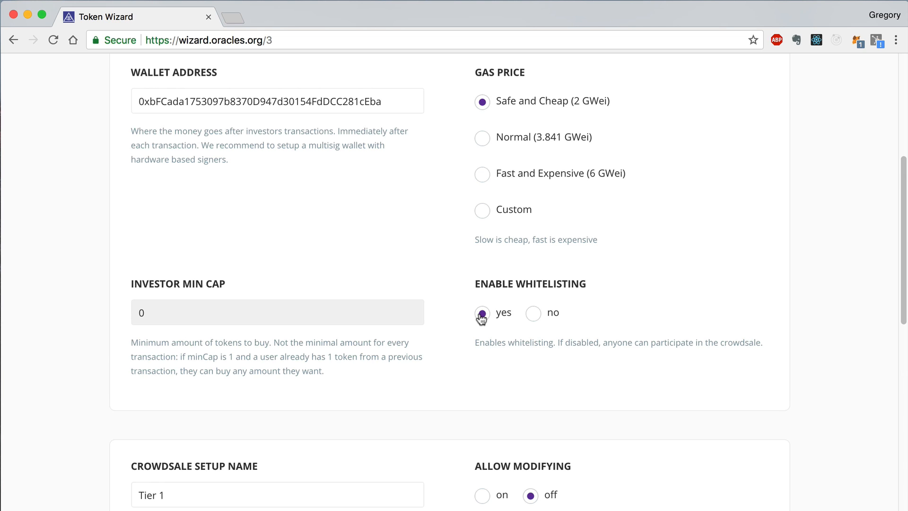
{"action": "scroll", "scroll_direction": "down", "scroll_amount": 3}
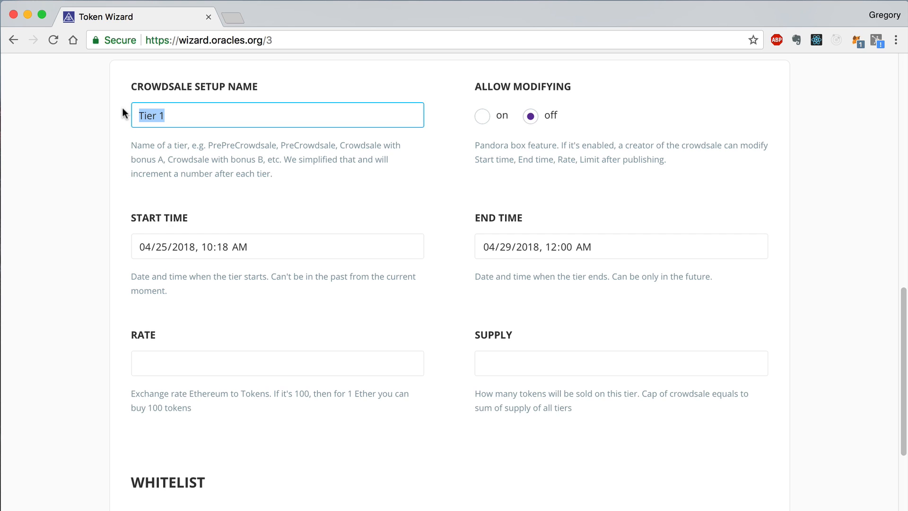
- Rename Tier 1 to ICO with rate 100 and supply 1000000
{"action": "type", "text": "ICO"}
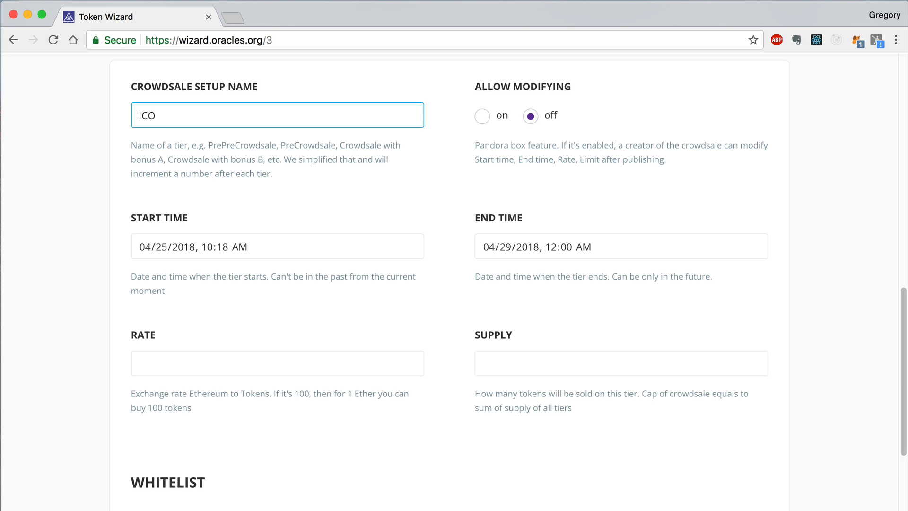
{"action": "mouse_move", "coordinate": [122, 116]}
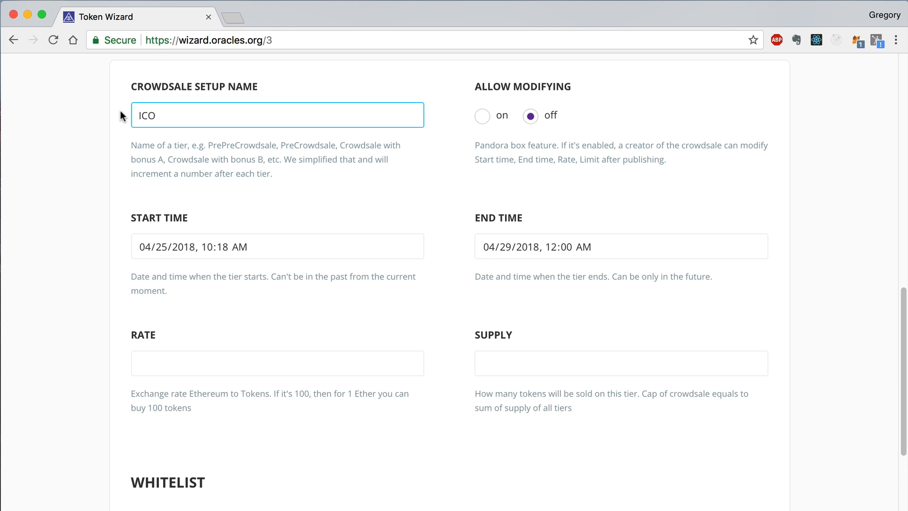
{"action": "type", "text": "100"}
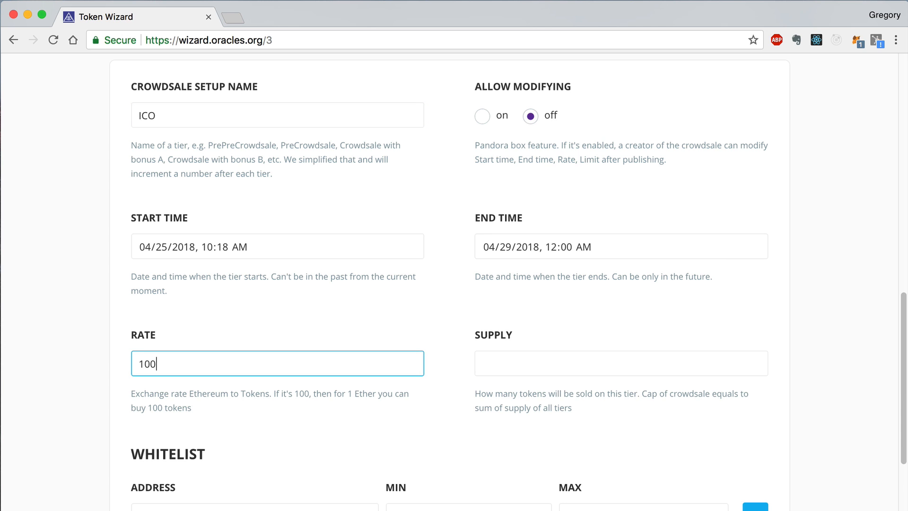
{"action": "type", "text": "1000000"}
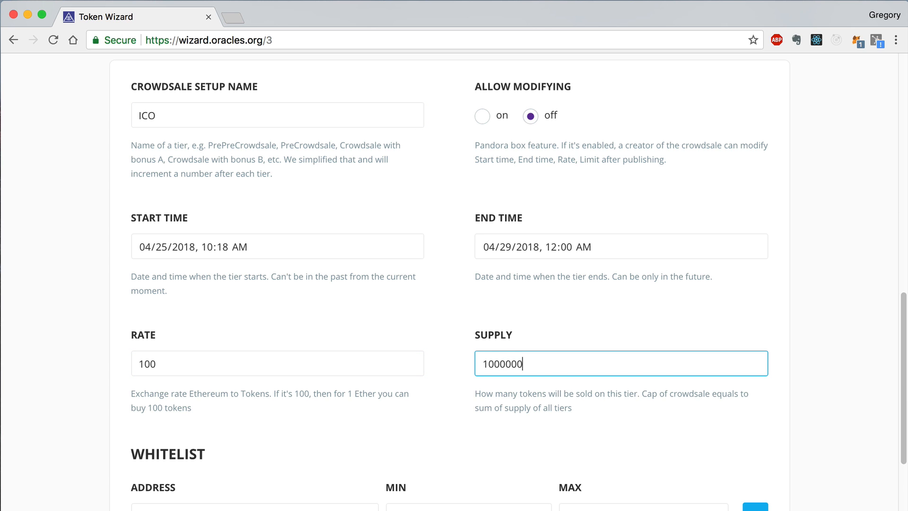
{"action": "scroll", "scroll_direction": "down", "scroll_amount": 3}
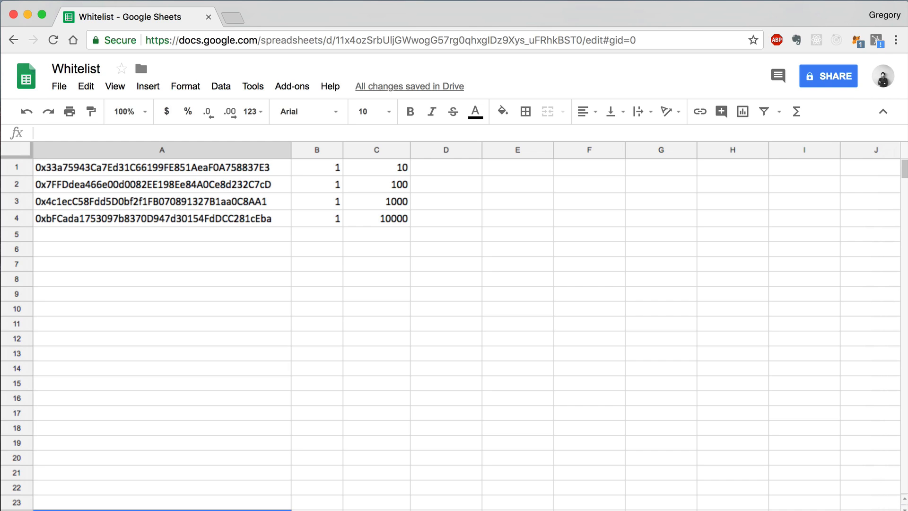
- Inspect the first Whitelist row's address, minimum and maximum amounts
{"action": "left_click", "coordinate": [162, 168]}
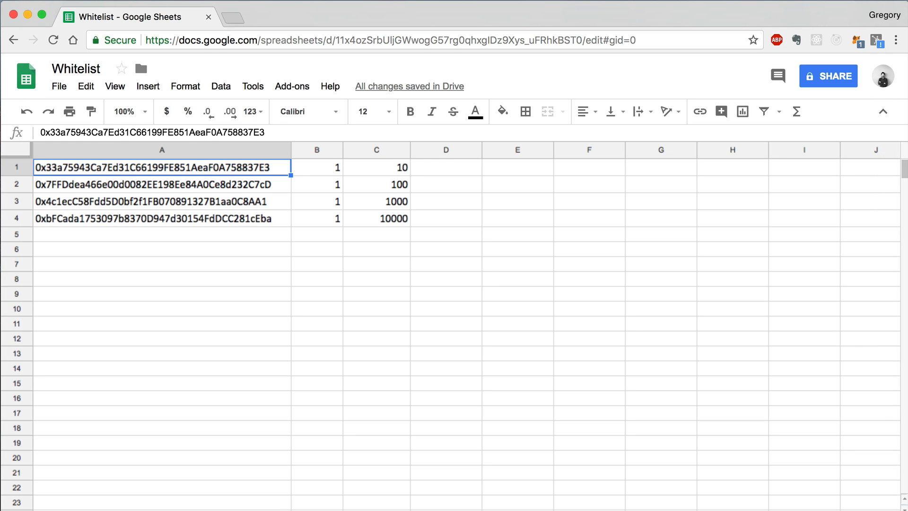
{"action": "left_click", "coordinate": [316, 167]}
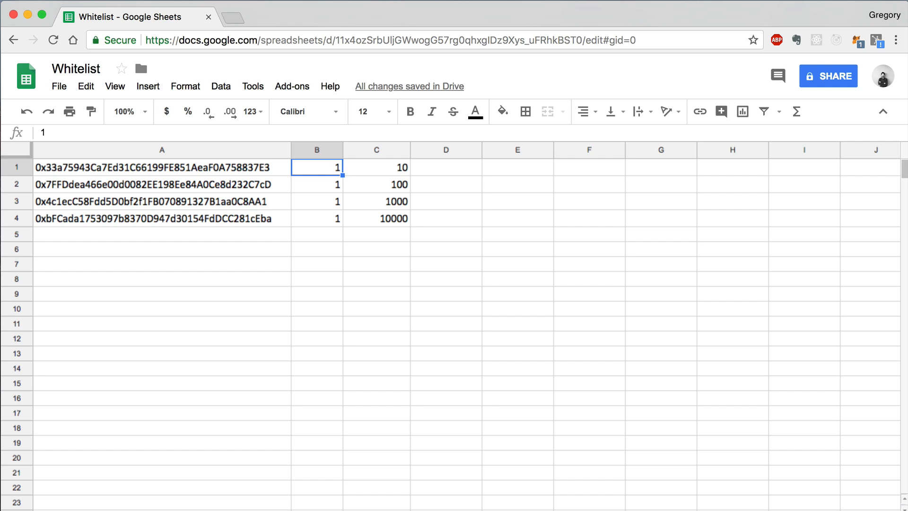
{"action": "left_click", "coordinate": [376, 168]}
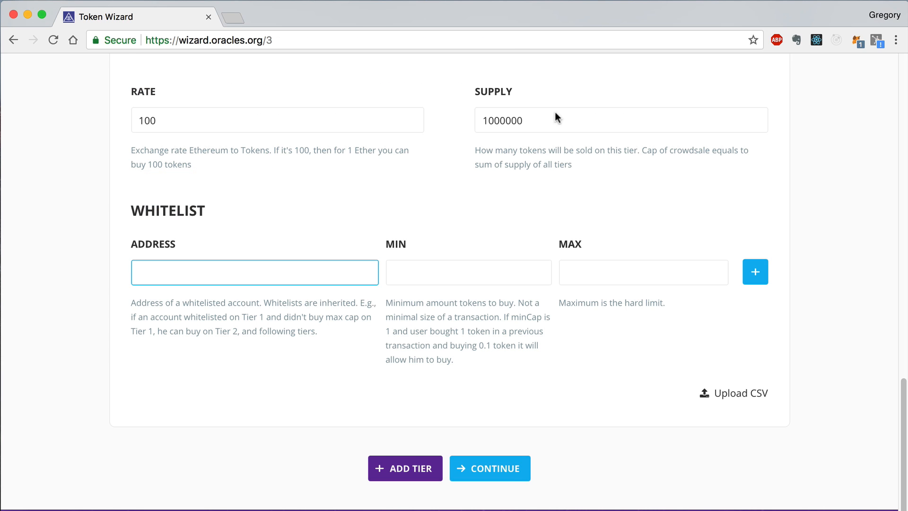
- Import the whitelist CSV's four addresses into Tier 1, then add a second tier
{"action": "left_click", "coordinate": [739, 393]}
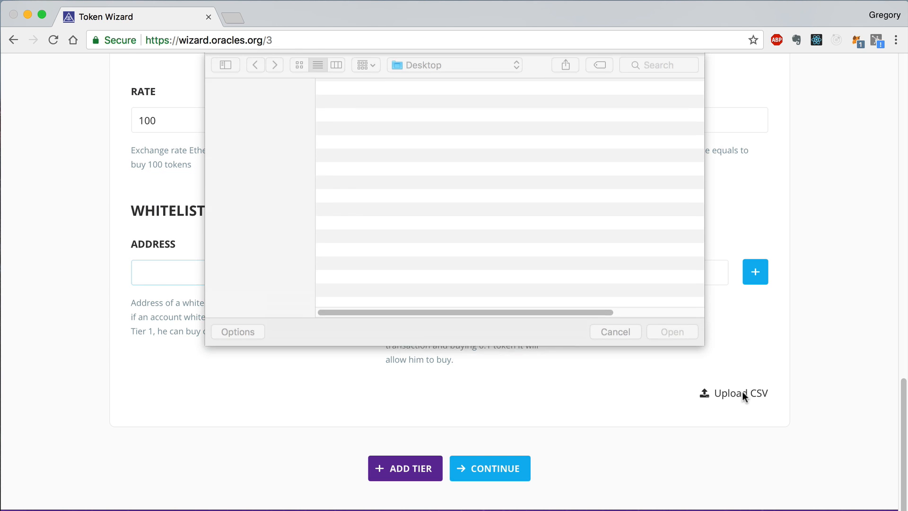
{"action": "left_click", "coordinate": [366, 145]}
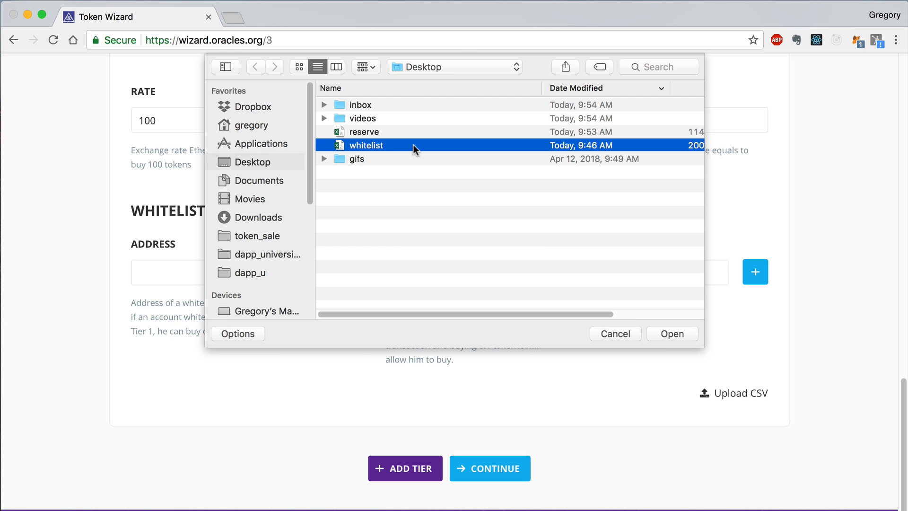
{"action": "left_click", "coordinate": [671, 333]}
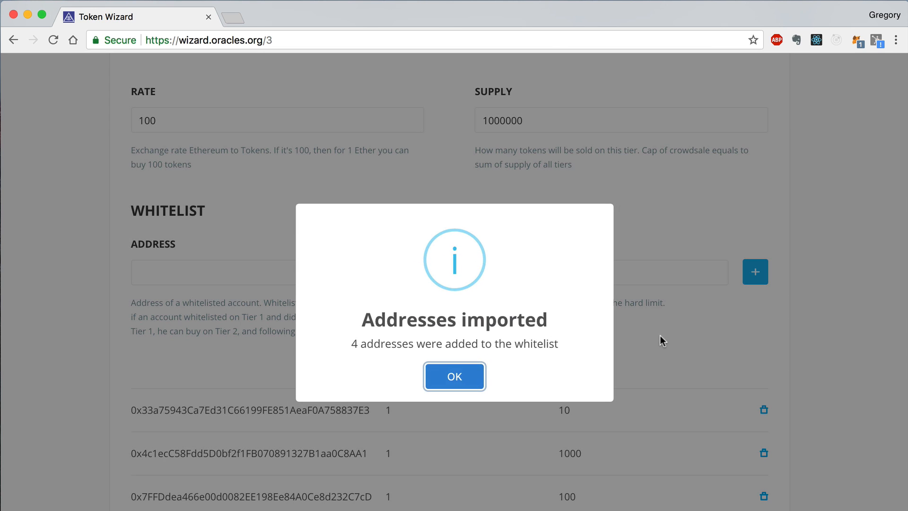
{"action": "mouse_move", "coordinate": [453, 376]}
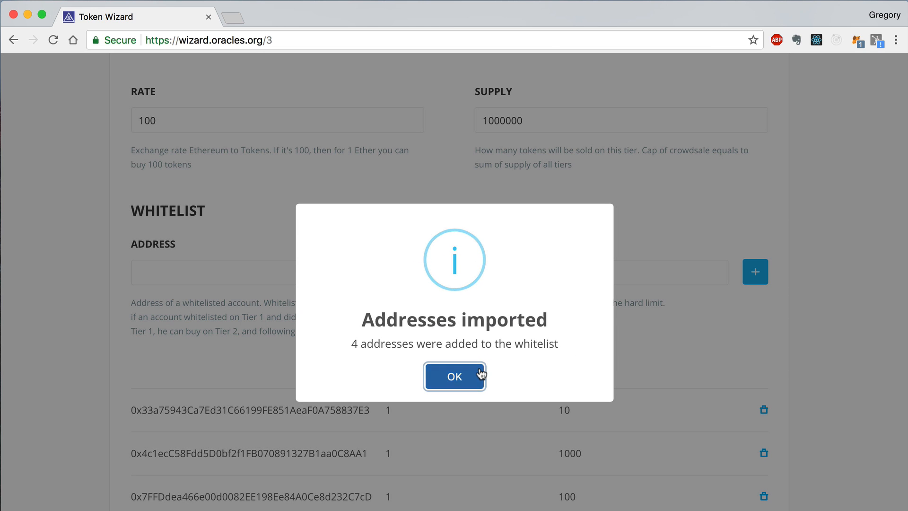
{"action": "left_click", "coordinate": [455, 376]}
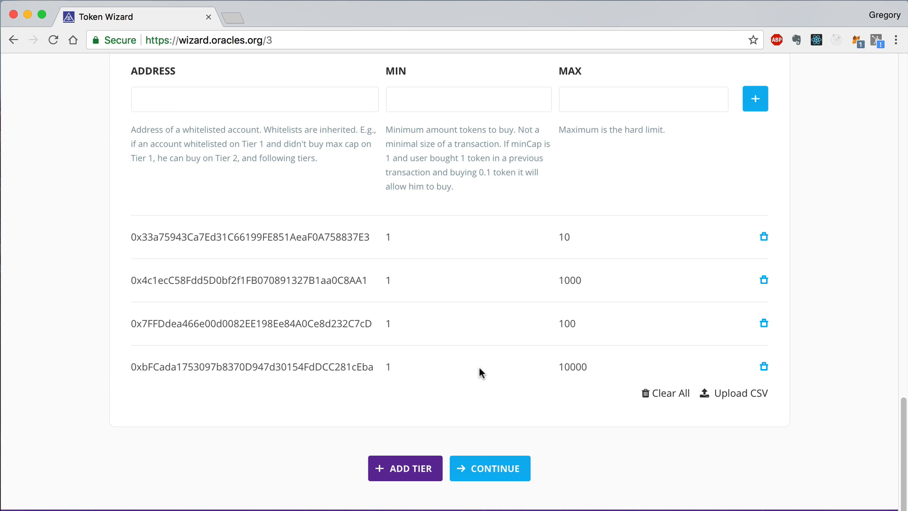
{"action": "left_click", "coordinate": [405, 467]}
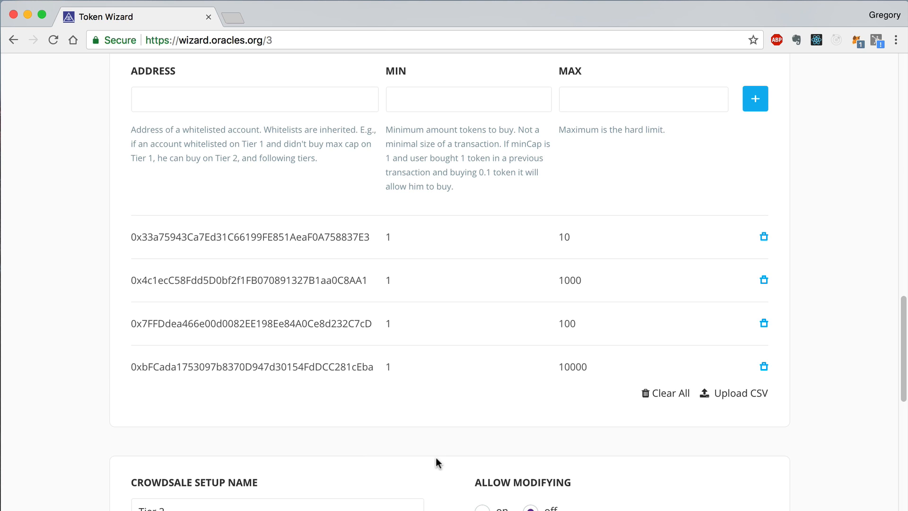
- Name the second tier 'ICO Bonus', enable Allow Modifying, with rate 100 and supply 1000000
{"action": "scroll", "scroll_direction": "down", "scroll_amount": 3}
{"action": "type", "text": "ICO"}
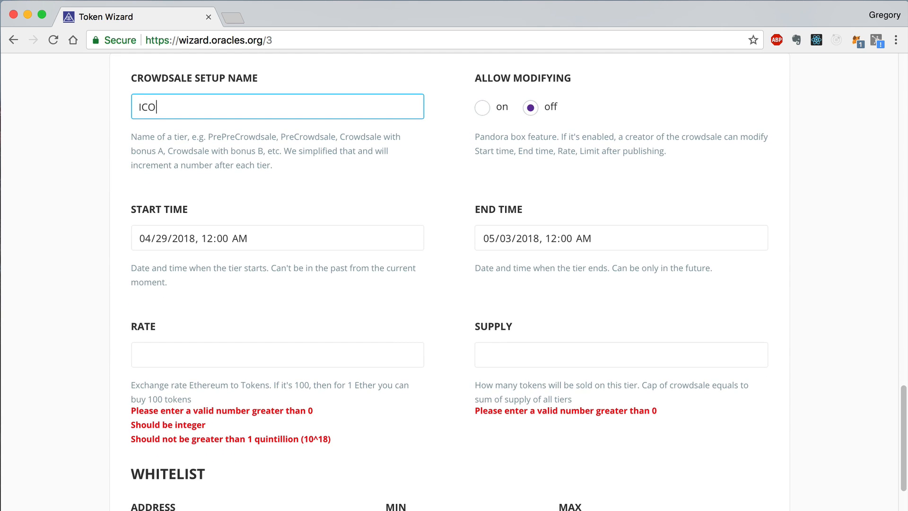
{"action": "type", "text": "Bonus"}
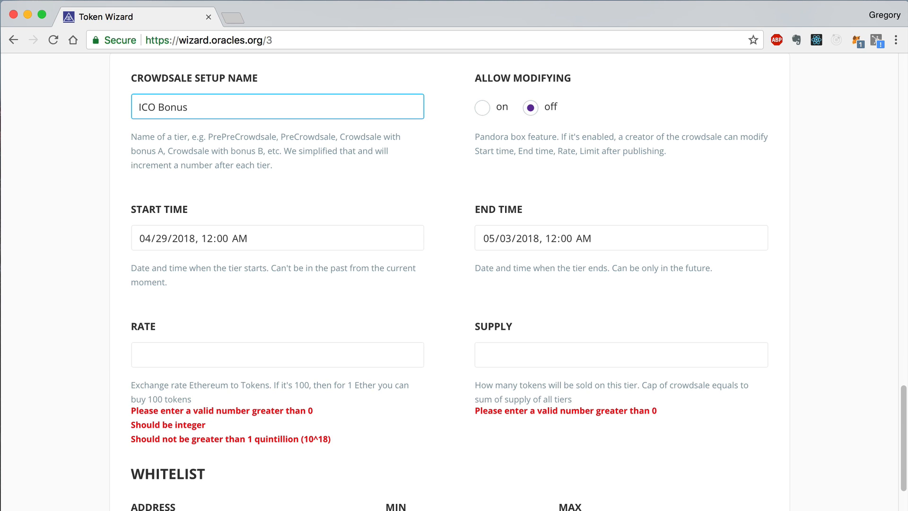
{"action": "mouse_move", "coordinate": [481, 109]}
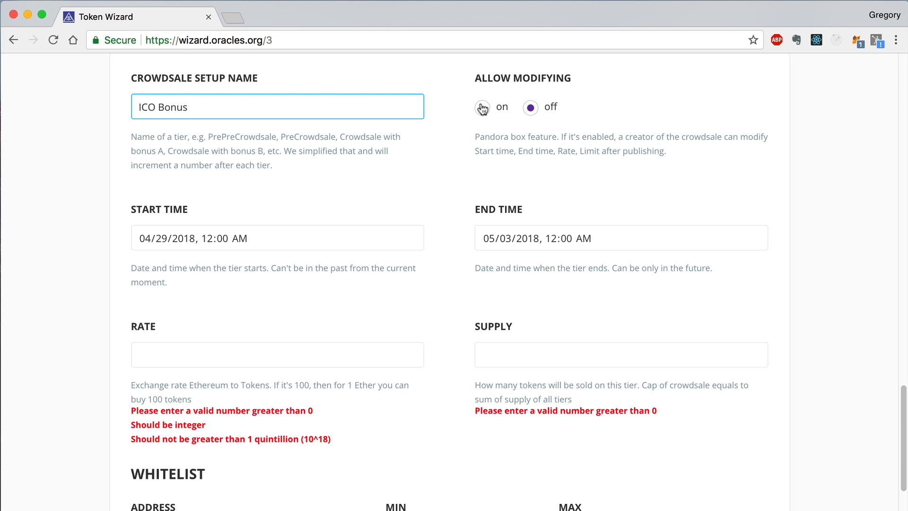
{"action": "left_click", "coordinate": [481, 108]}
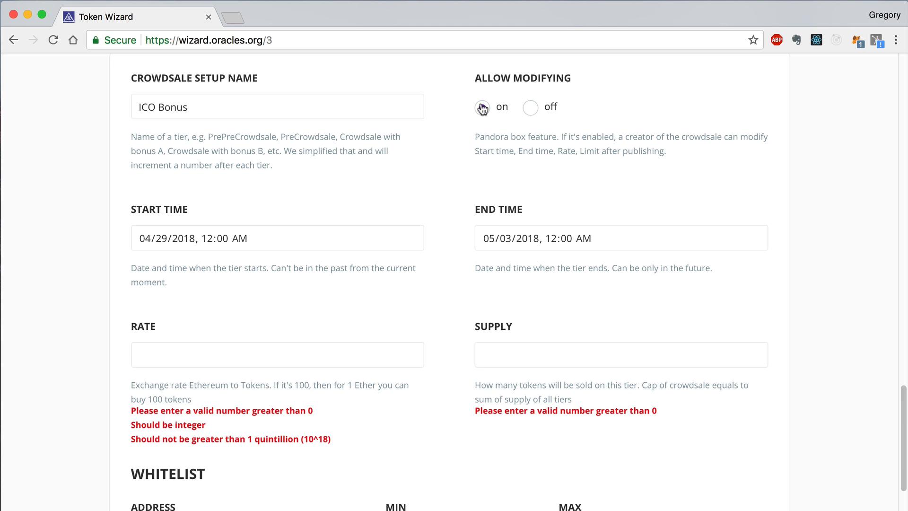
{"action": "scroll", "scroll_direction": "down", "scroll_amount": 3}
{"action": "type", "text": "1000000"}
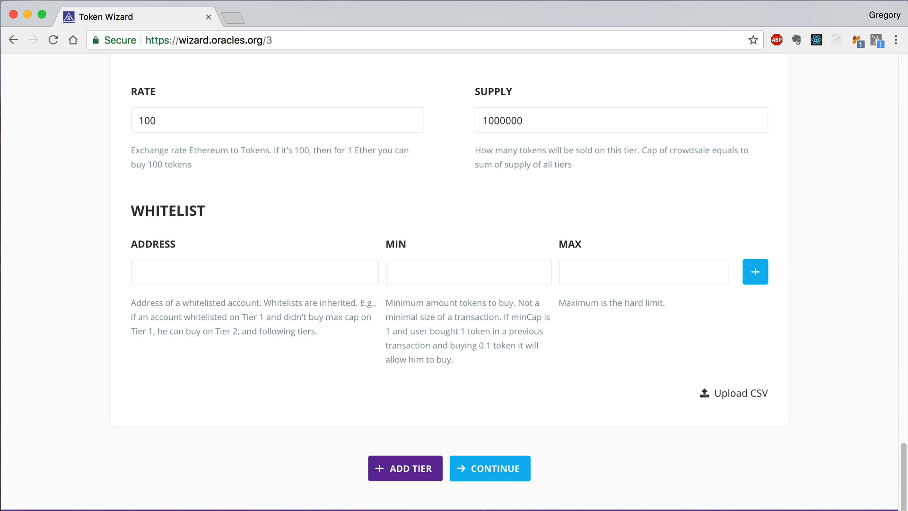
{"action": "mouse_move", "coordinate": [493, 441]}
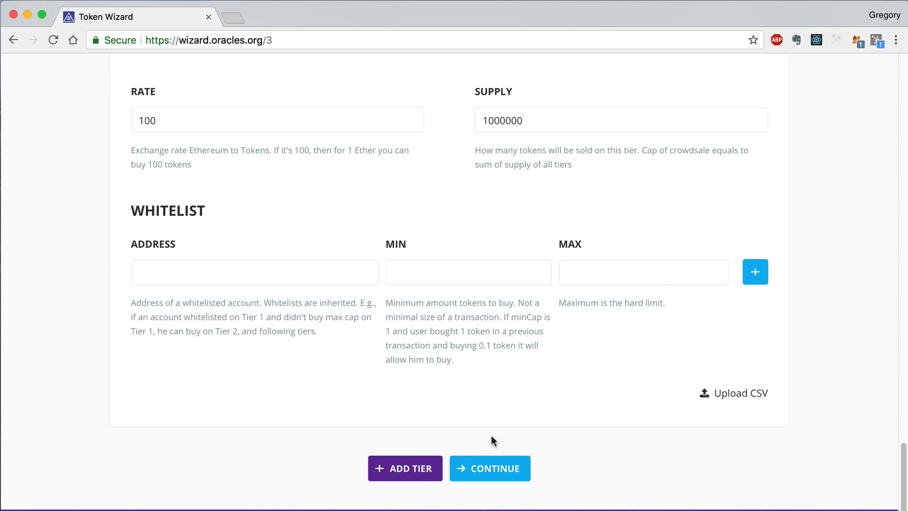
- Continue past the tier setup and return to the wizard's welcome page
{"action": "left_click", "coordinate": [489, 468]}
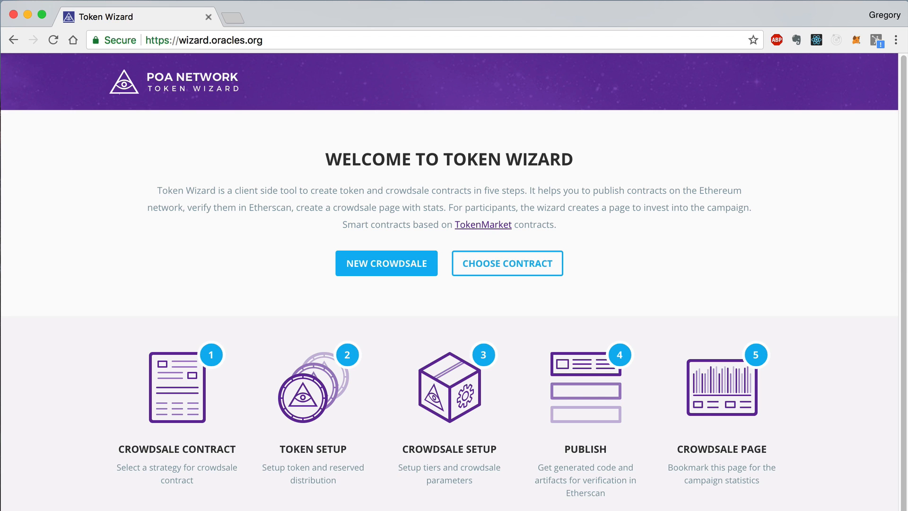
{"action": "mouse_move", "coordinate": [528, 50]}
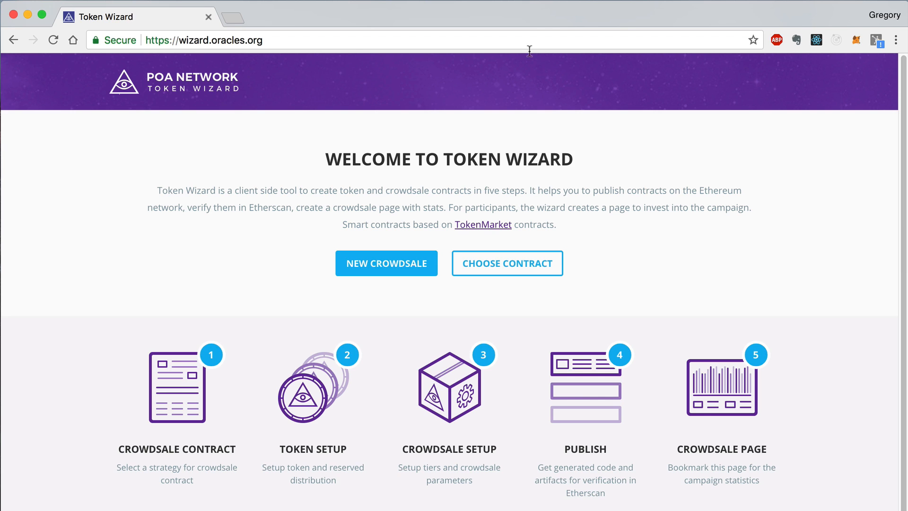
- Pick crowdsale 0xa5D1c051BA86bEF9b76f447c4d44ADa532F262fc from the Crowdsale List and open it
{"action": "left_click", "coordinate": [506, 263]}
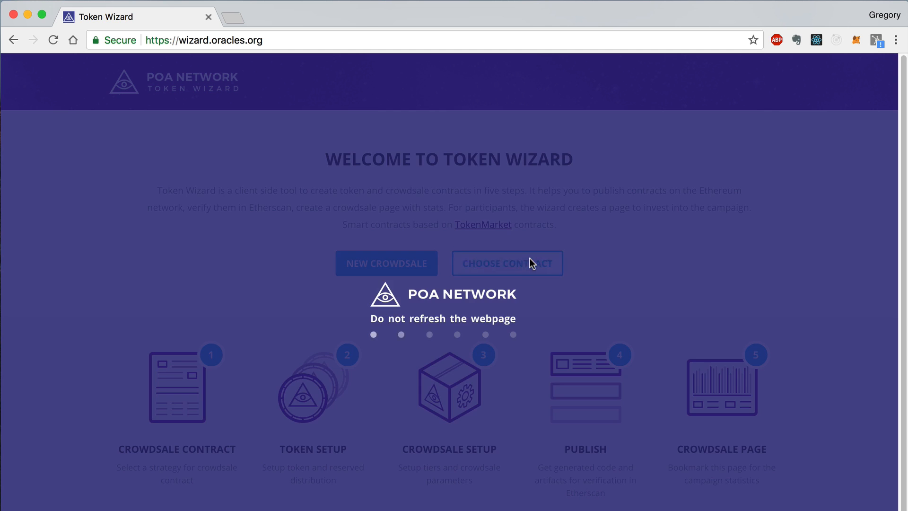
{"action": "left_click", "coordinate": [506, 263]}
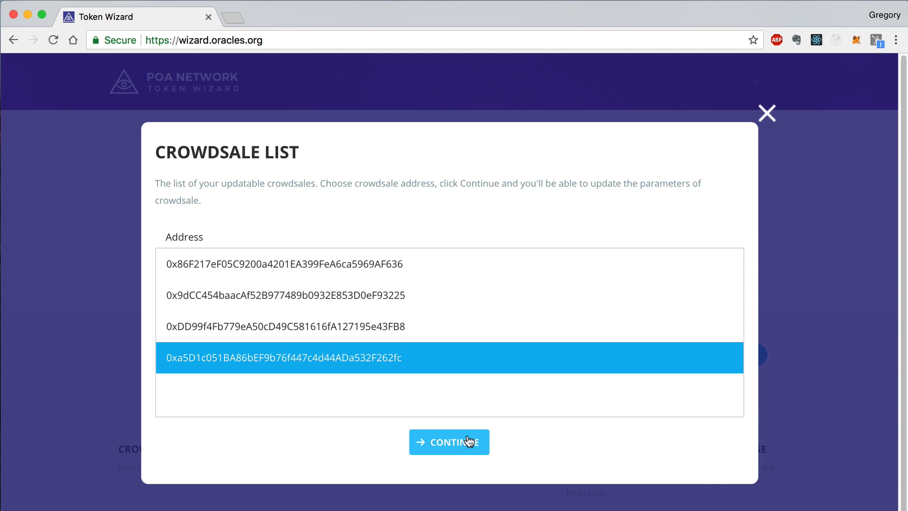
{"action": "left_click", "coordinate": [449, 441]}
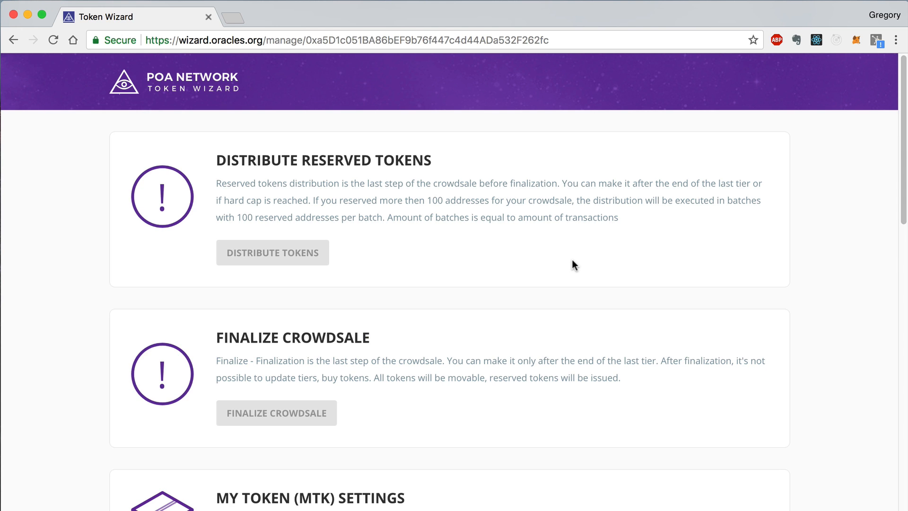
- Move the ICO Bonus tier end date one day later to 05/04/2018, save, and approve in MetaMask
{"action": "scroll", "scroll_direction": "down", "scroll_amount": 3}
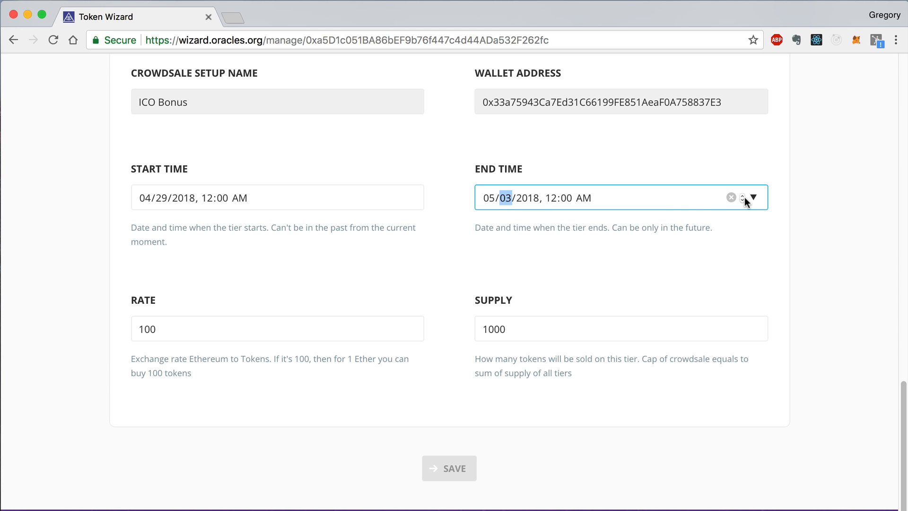
{"action": "left_click", "coordinate": [742, 194]}
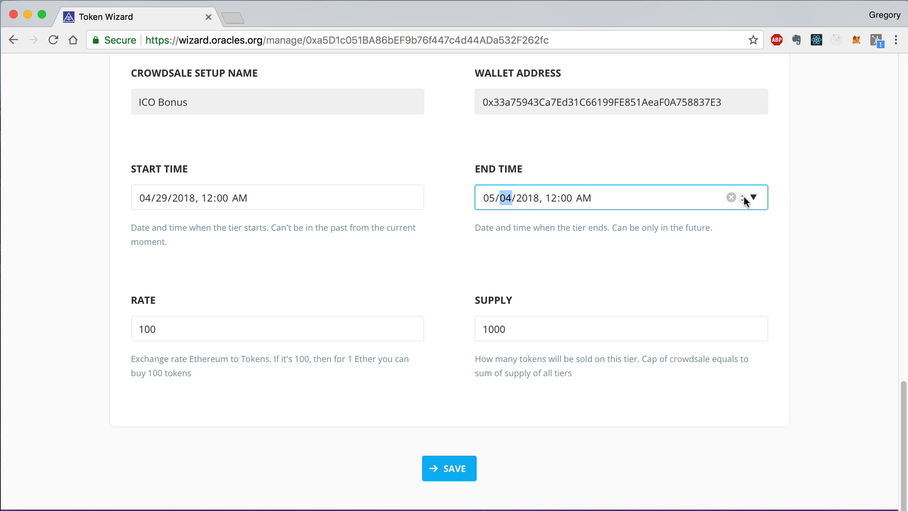
{"action": "mouse_move", "coordinate": [464, 468]}
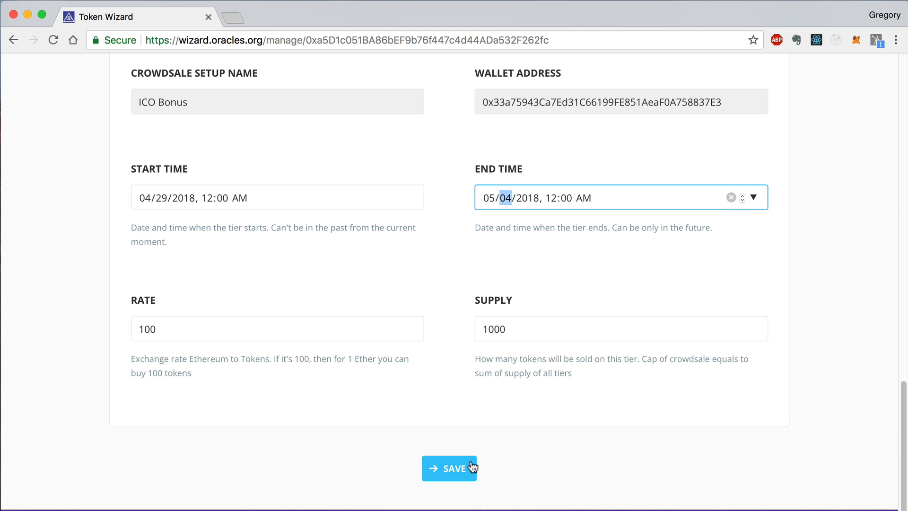
{"action": "left_click", "coordinate": [448, 468]}
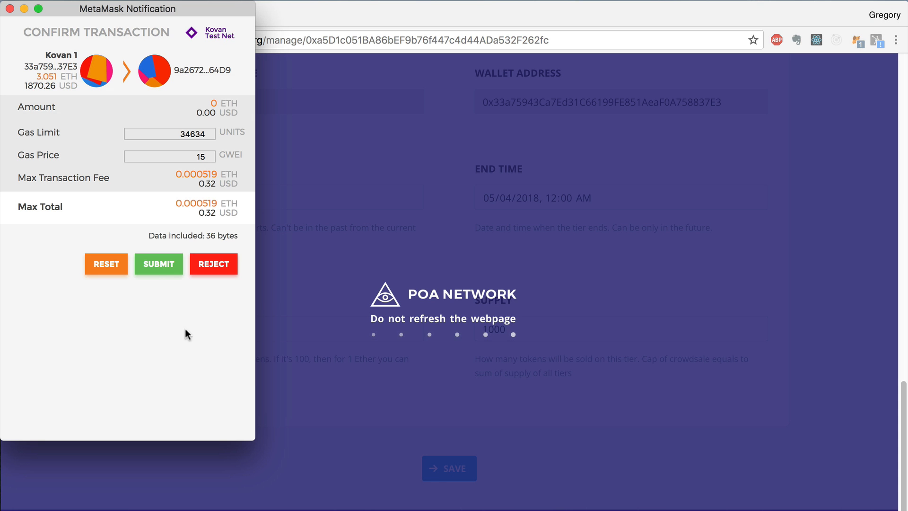
{"action": "left_click", "coordinate": [158, 264]}
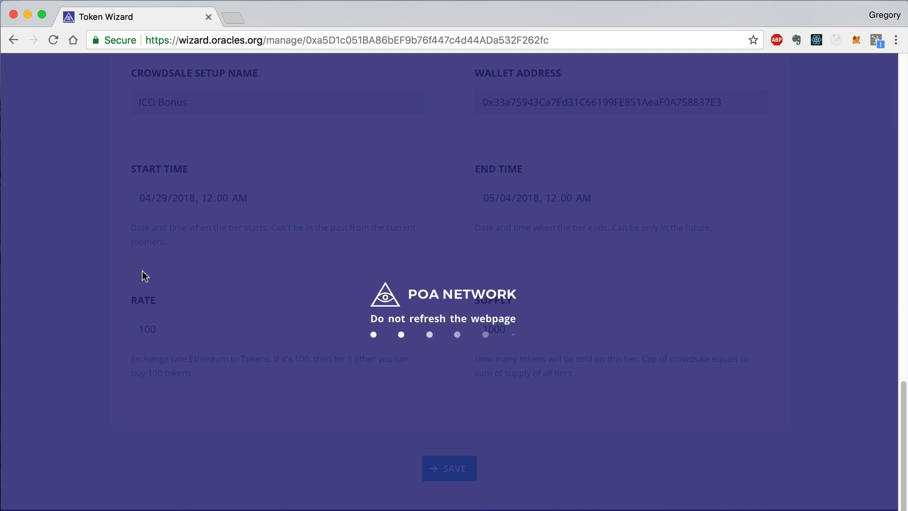
{"action": "left_click", "coordinate": [449, 467]}
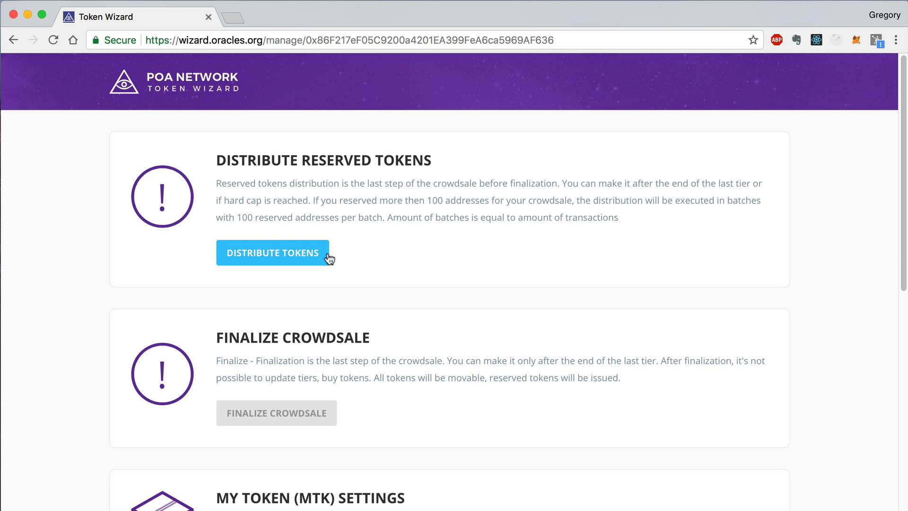
- Distribute the MTK crowdsale's reserved tokens and approve the MetaMask transaction
{"action": "left_click", "coordinate": [272, 253]}
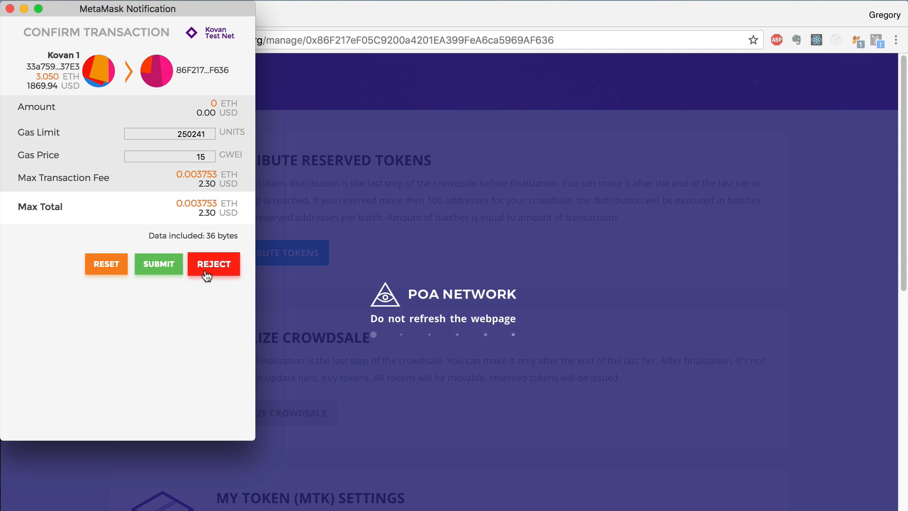
{"action": "left_click", "coordinate": [158, 264]}
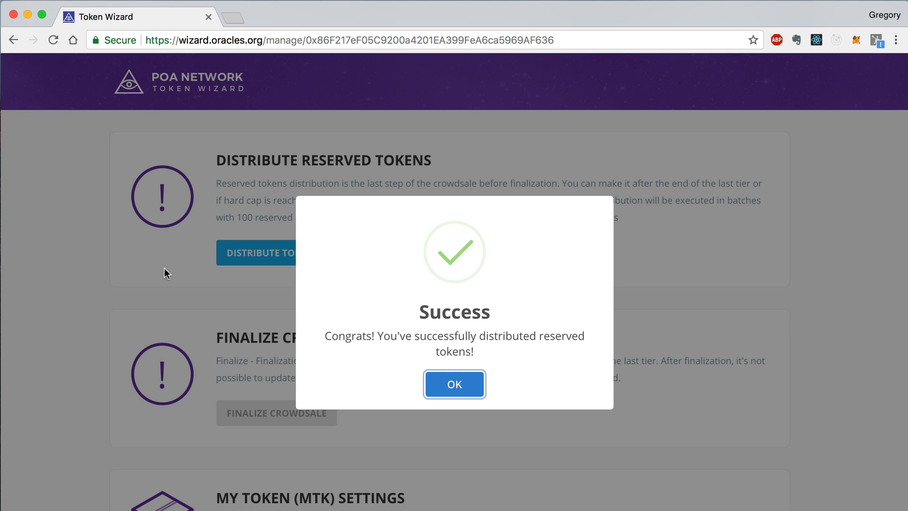
- Dismiss the distribution success message, finalize the MTK crowdsale, and approve in MetaMask
{"action": "left_click", "coordinate": [454, 384]}
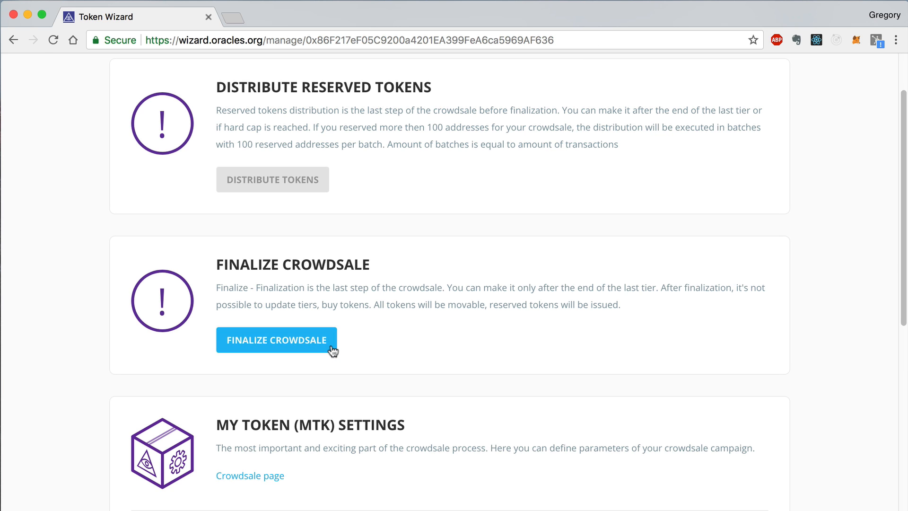
{"action": "left_click", "coordinate": [276, 340]}
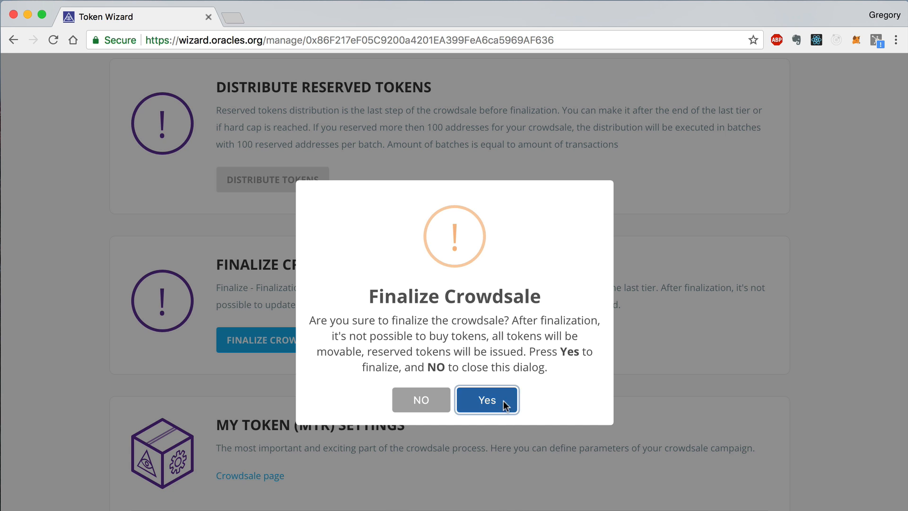
{"action": "left_click", "coordinate": [487, 400]}
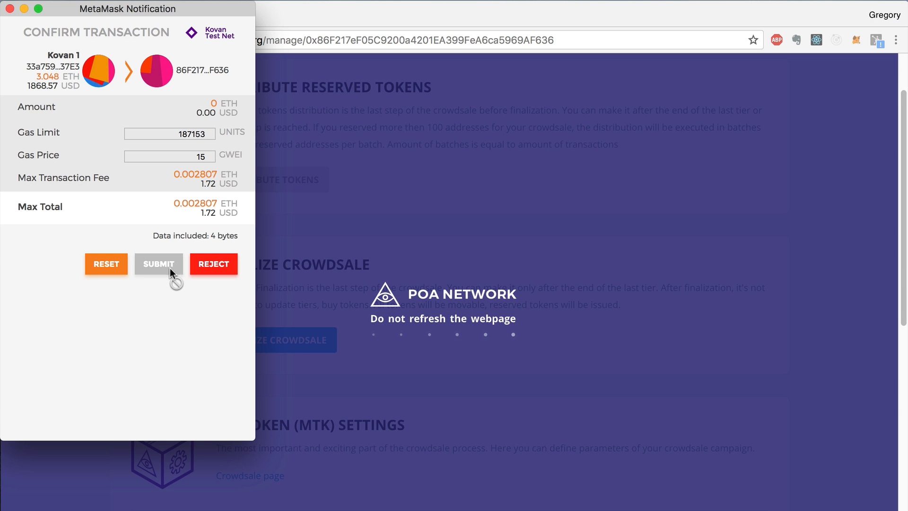
{"action": "left_click", "coordinate": [158, 263]}
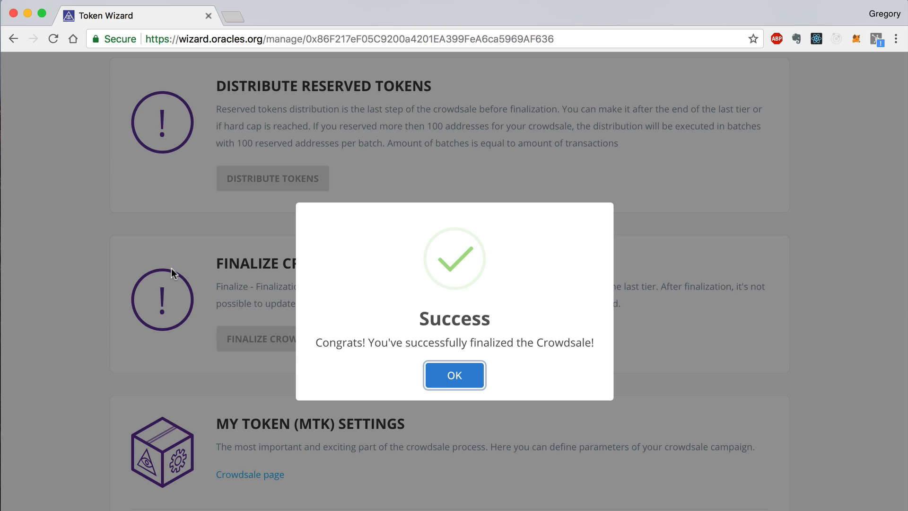